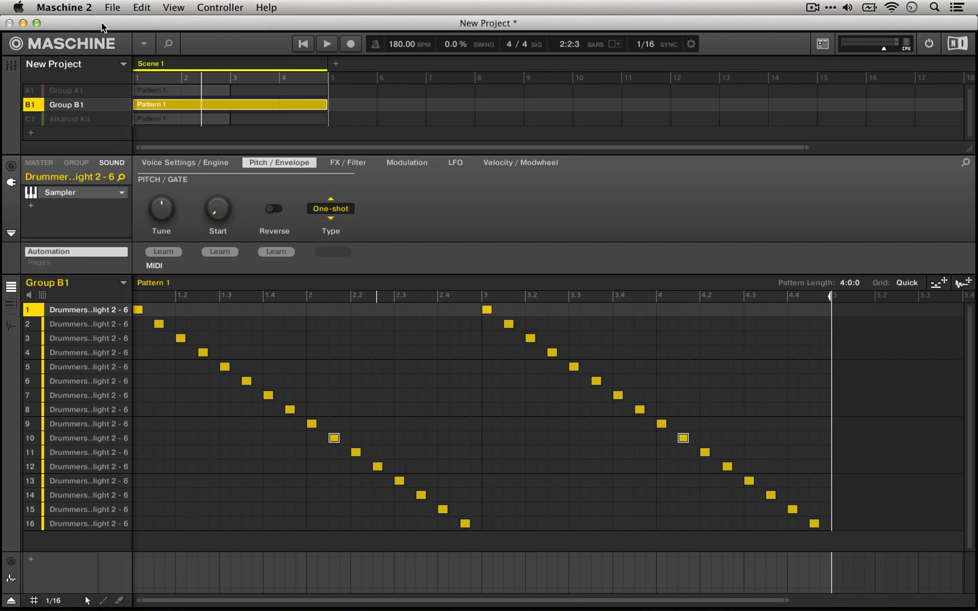
Step: Toggle Reverse on and off repeatedly for drum sound 10
{"action": "left_click", "coordinate": [273, 209]}
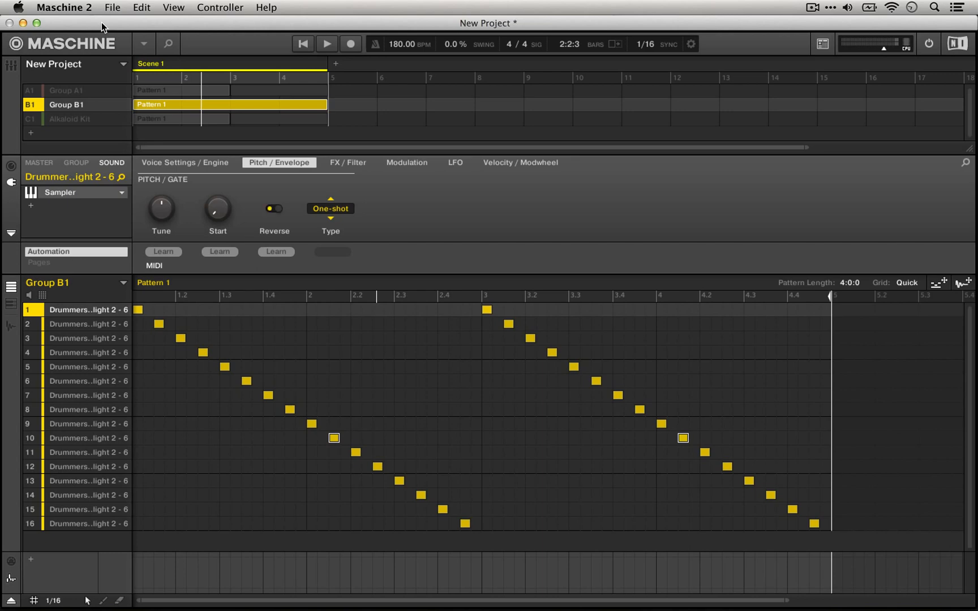
{"action": "left_click", "coordinate": [274, 208]}
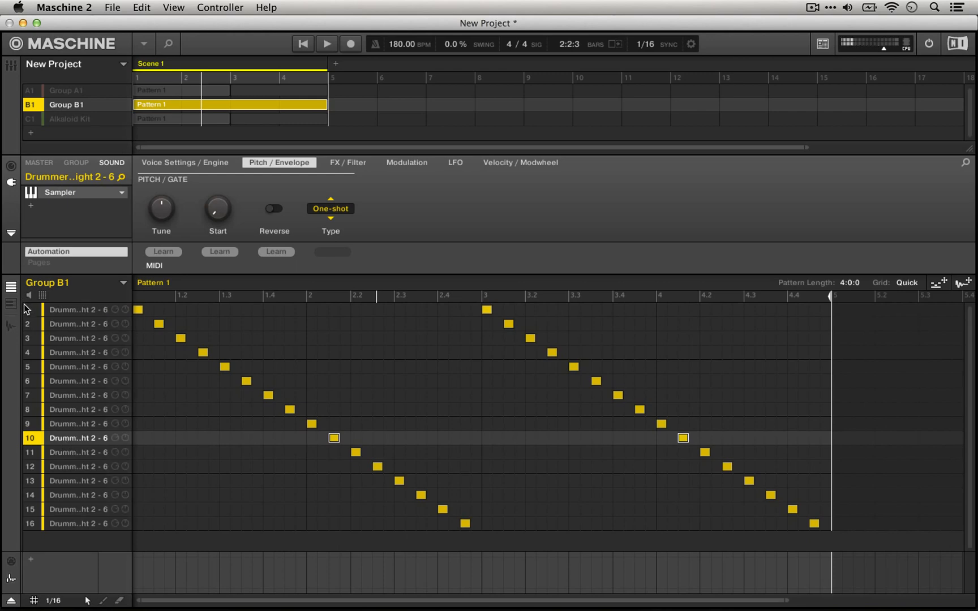
{"action": "left_click", "coordinate": [274, 209]}
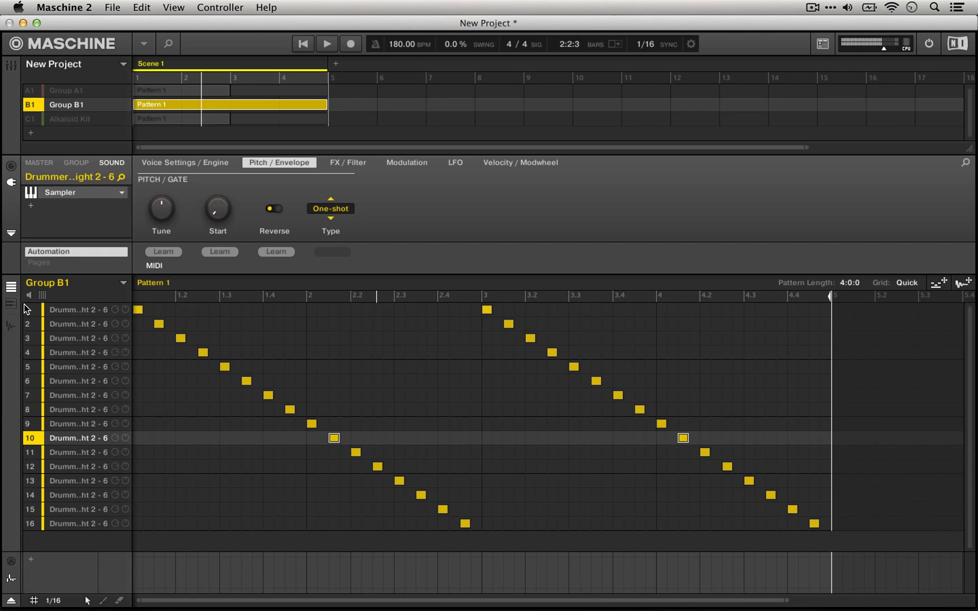
{"action": "left_click", "coordinate": [274, 209]}
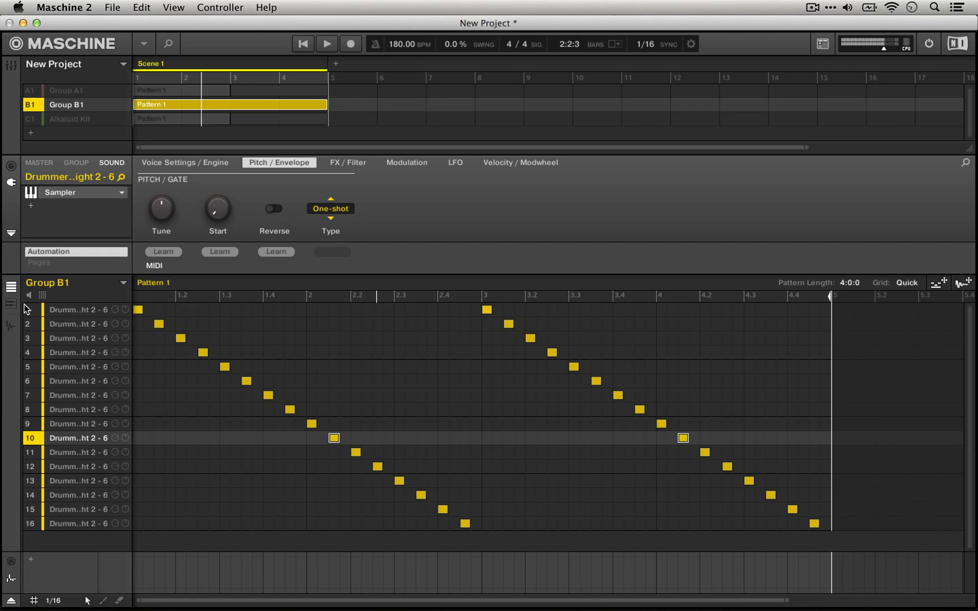
{"action": "left_click", "coordinate": [274, 208]}
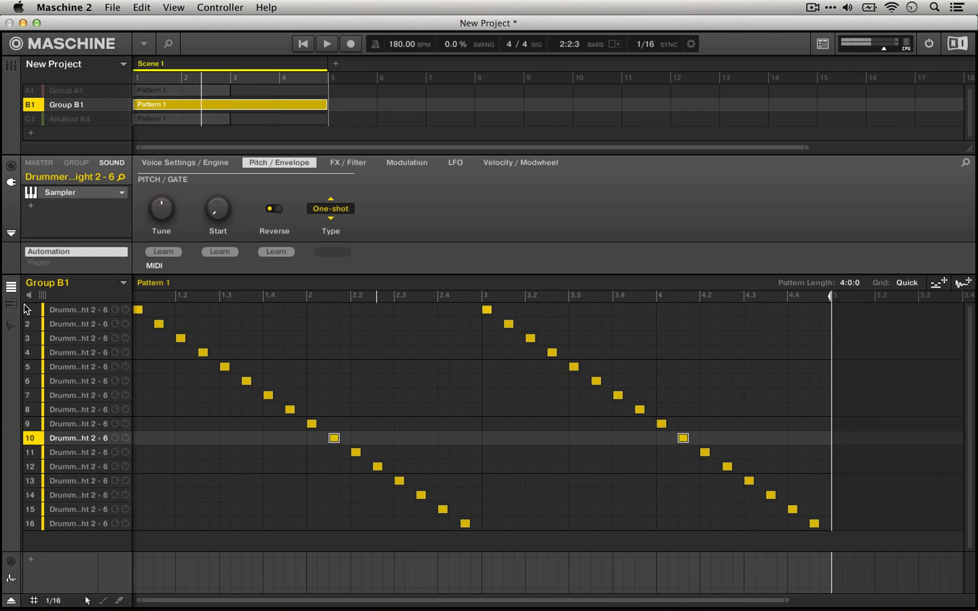
{"action": "left_click", "coordinate": [274, 209]}
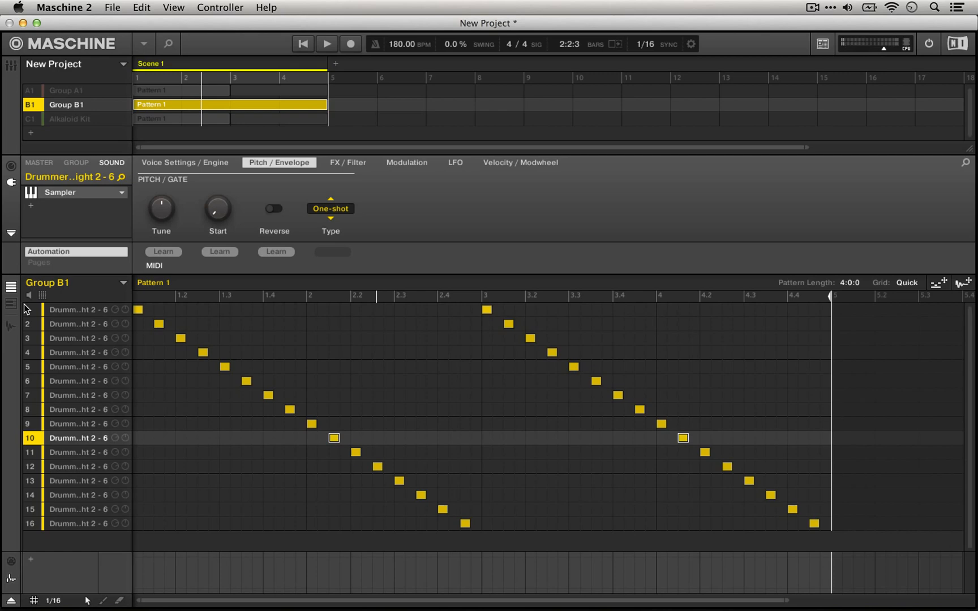
{"action": "left_click", "coordinate": [274, 208]}
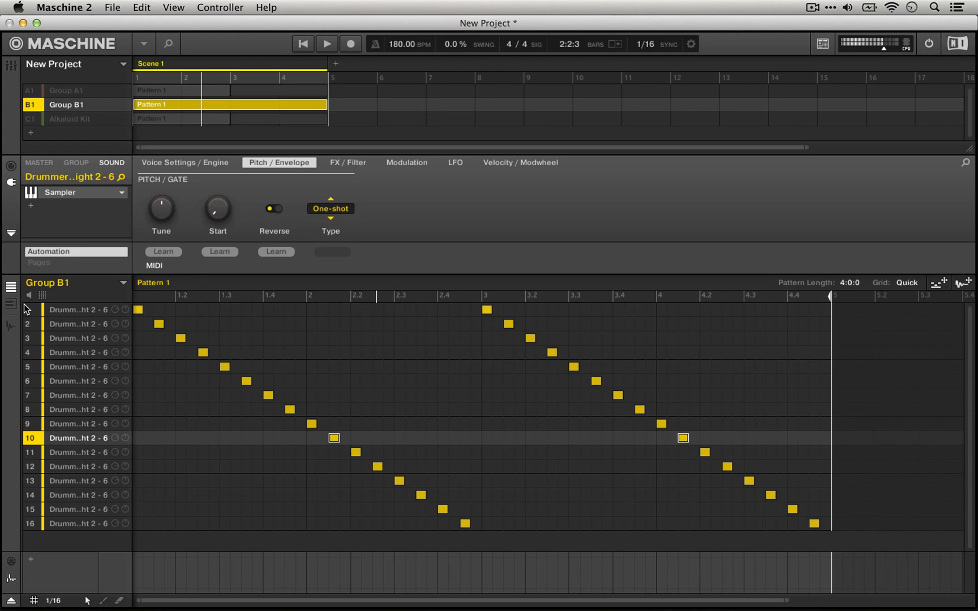
{"action": "left_click", "coordinate": [274, 209]}
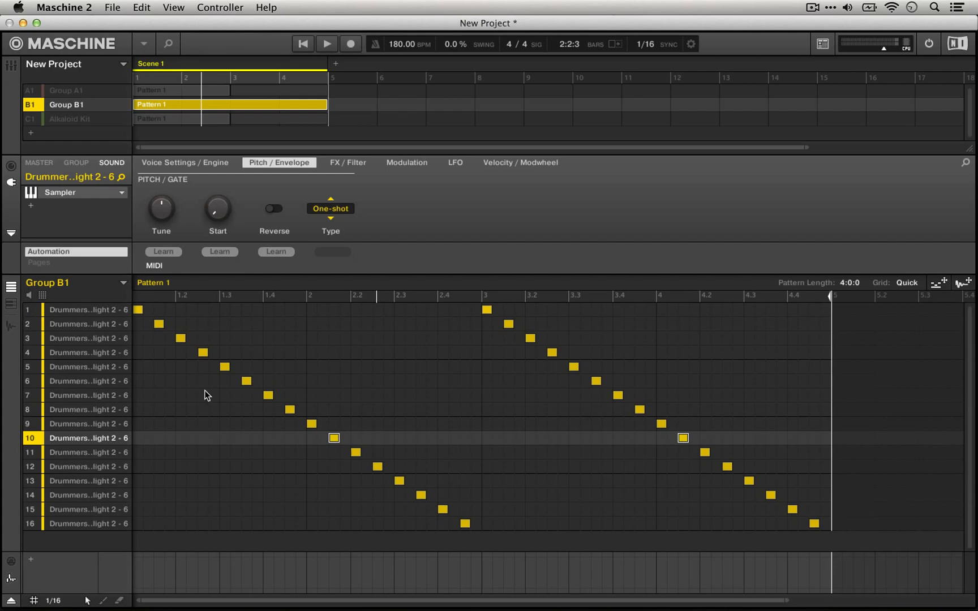
{"action": "mouse_move", "coordinate": [358, 425]}
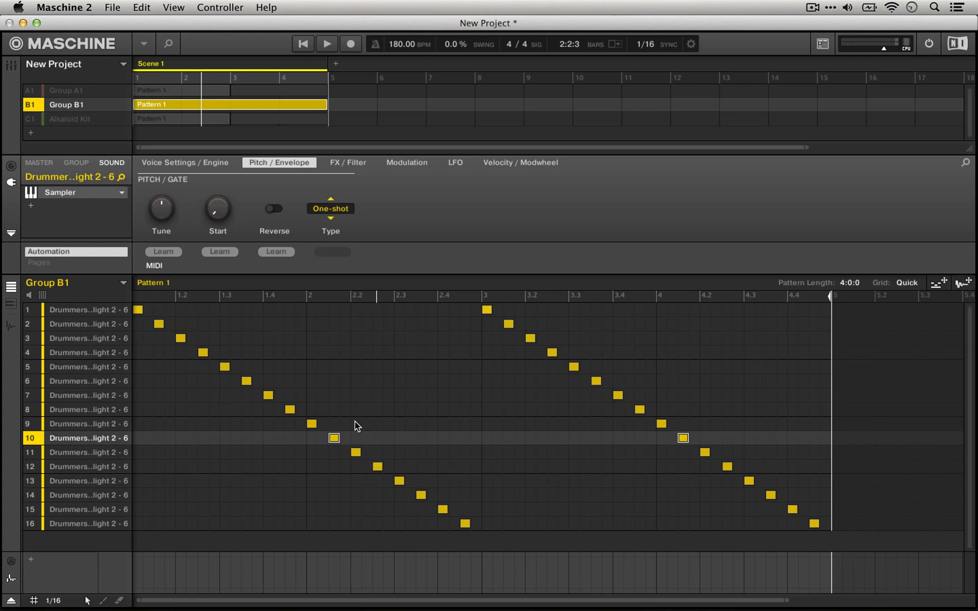
{"action": "mouse_move", "coordinate": [349, 436]}
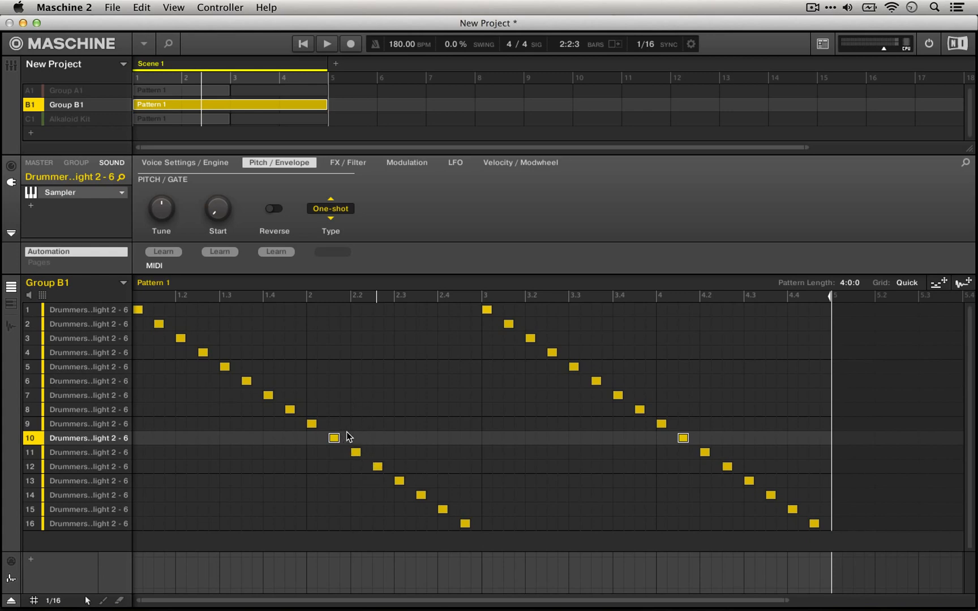
{"action": "mouse_move", "coordinate": [687, 448]}
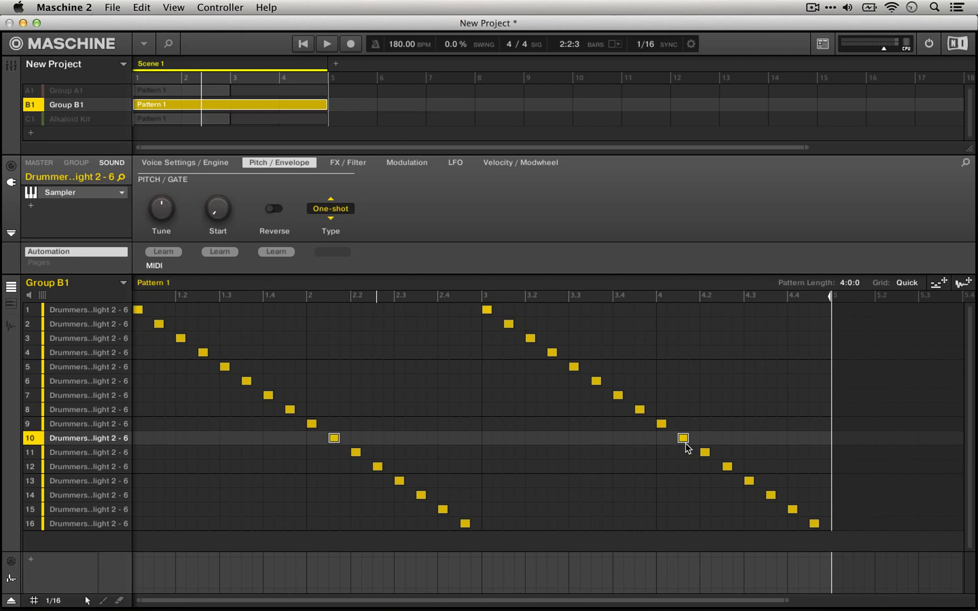
Step: Loop Pattern 1 with Record armed, switching Reverse on mid-pattern and off near the end
{"action": "left_click", "coordinate": [330, 43]}
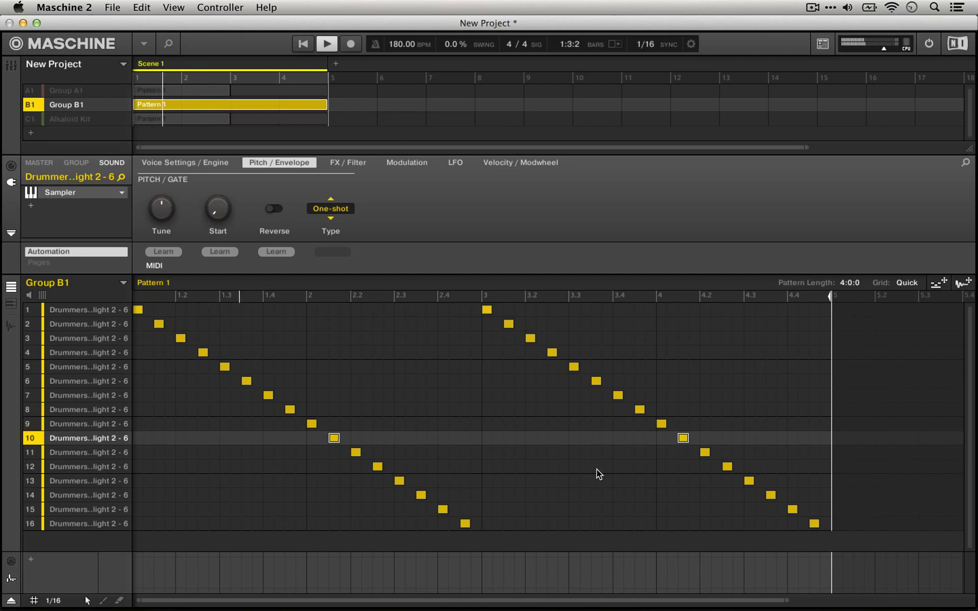
{"action": "left_click", "coordinate": [274, 208]}
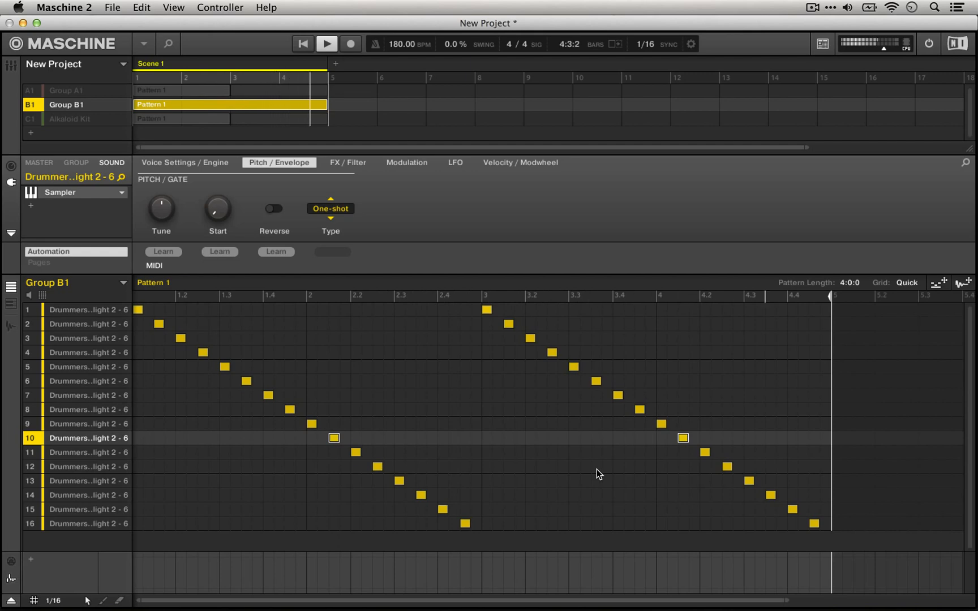
{"action": "left_click", "coordinate": [274, 208]}
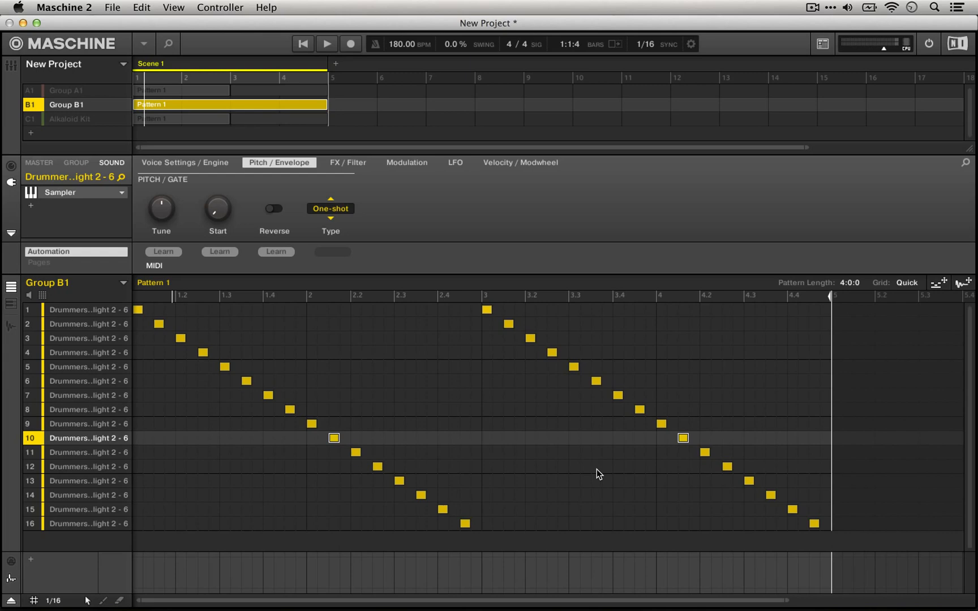
{"action": "left_click", "coordinate": [351, 44]}
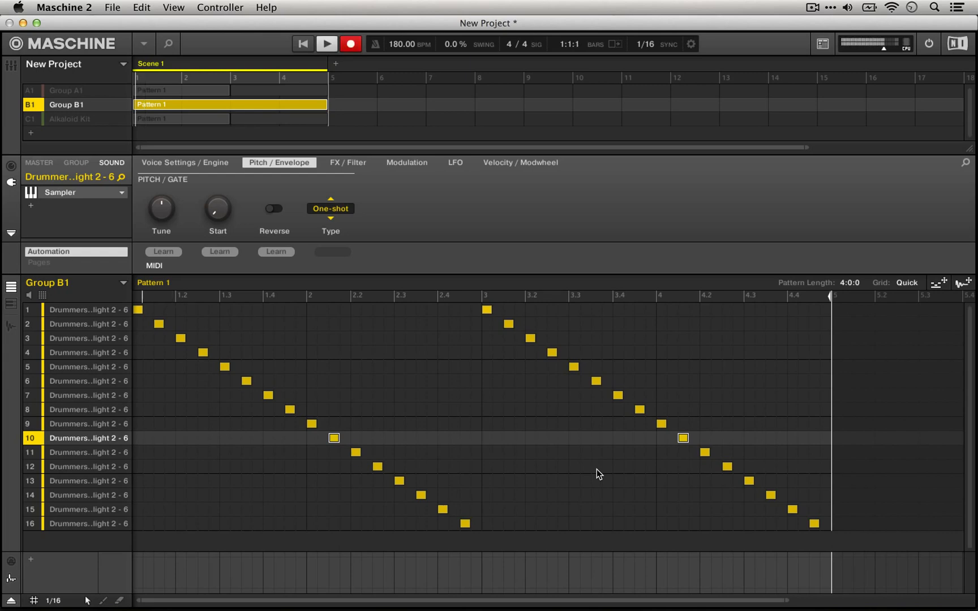
{"action": "left_click", "coordinate": [274, 208]}
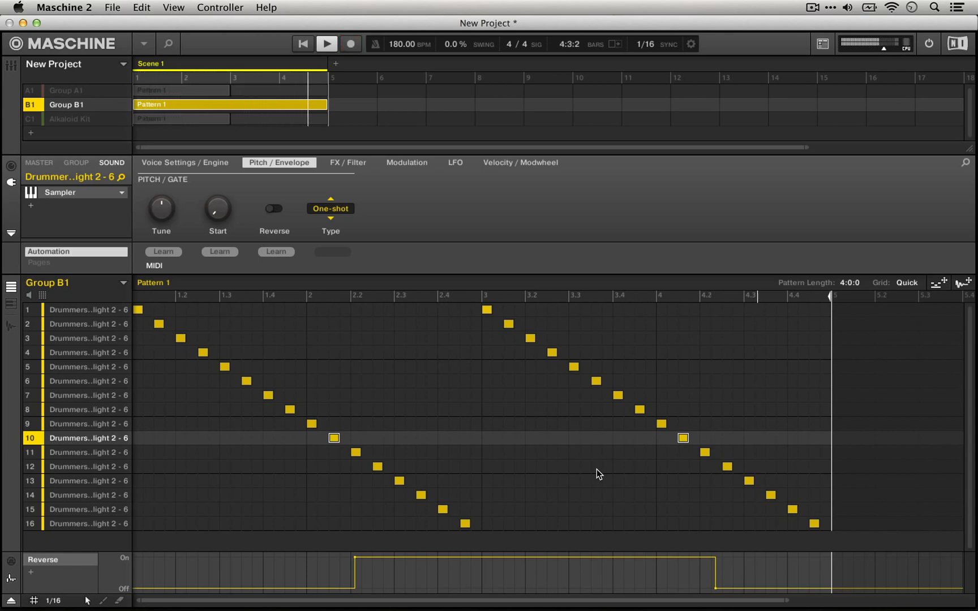
Step: Save the project via Save As under a new name, then select sound 15 in Group B1
{"action": "left_click", "coordinate": [326, 43]}
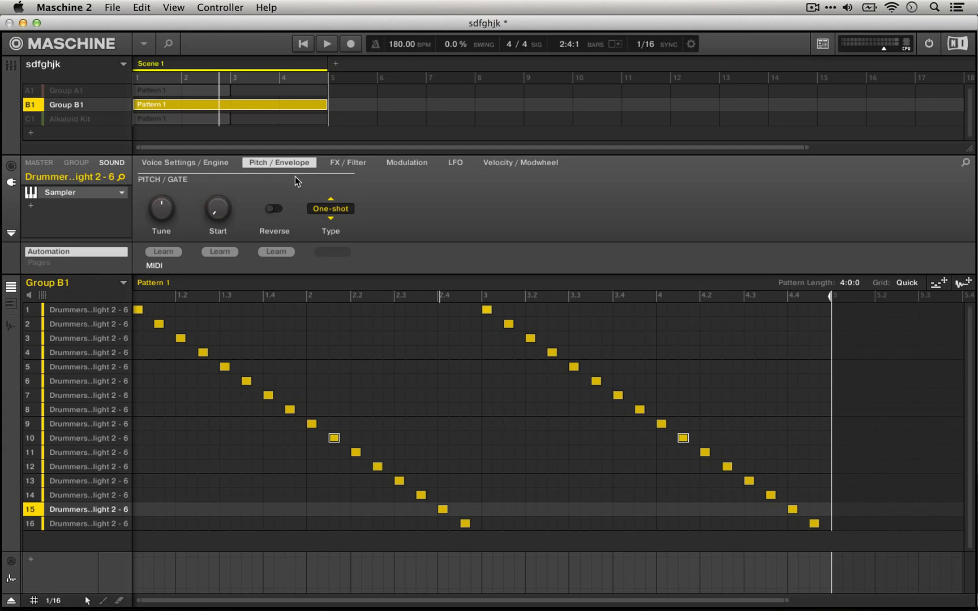
Step: Record Reverse switching on for sound 15 during playback
{"action": "left_click", "coordinate": [274, 208]}
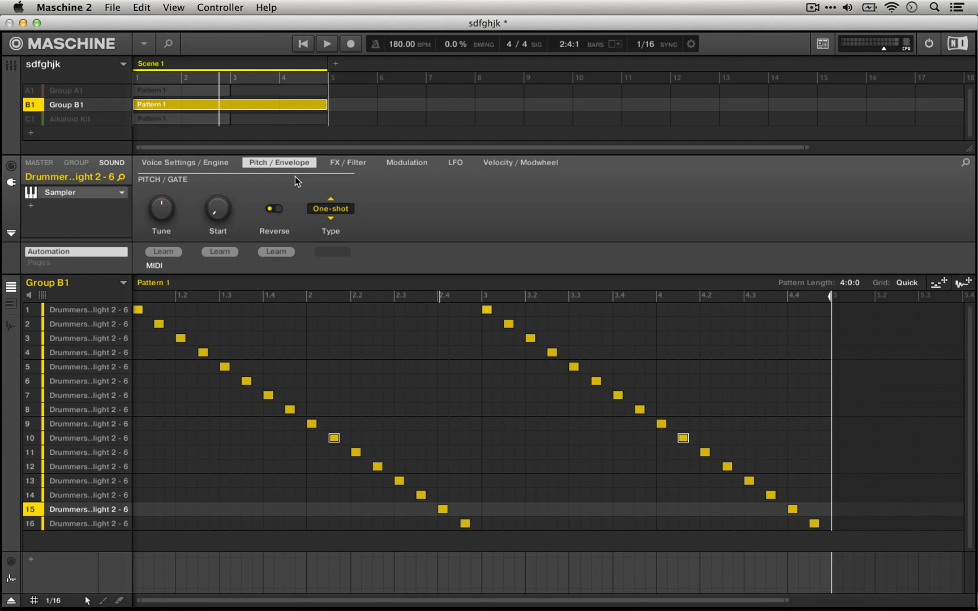
{"action": "left_click", "coordinate": [274, 209]}
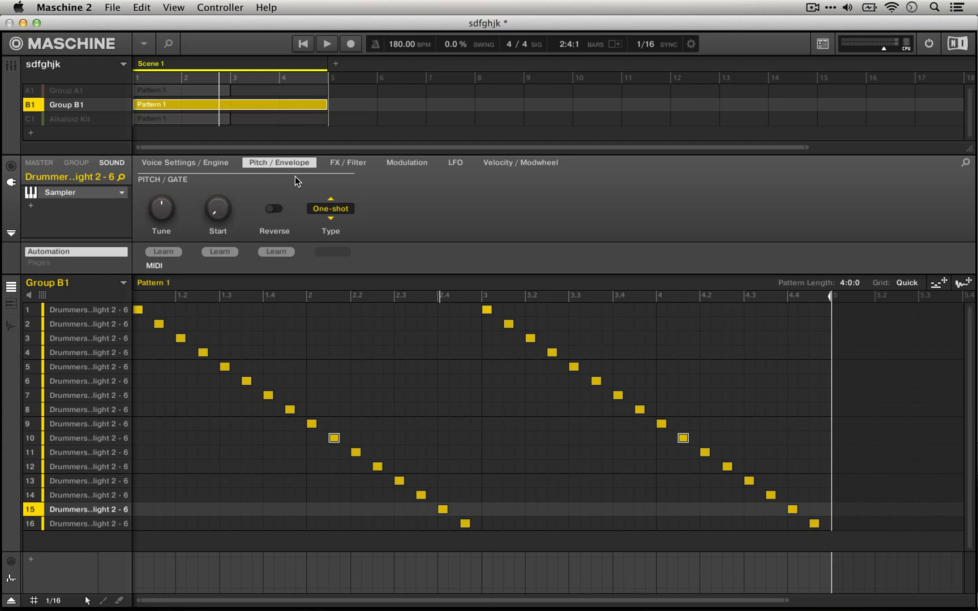
{"action": "left_click", "coordinate": [326, 43]}
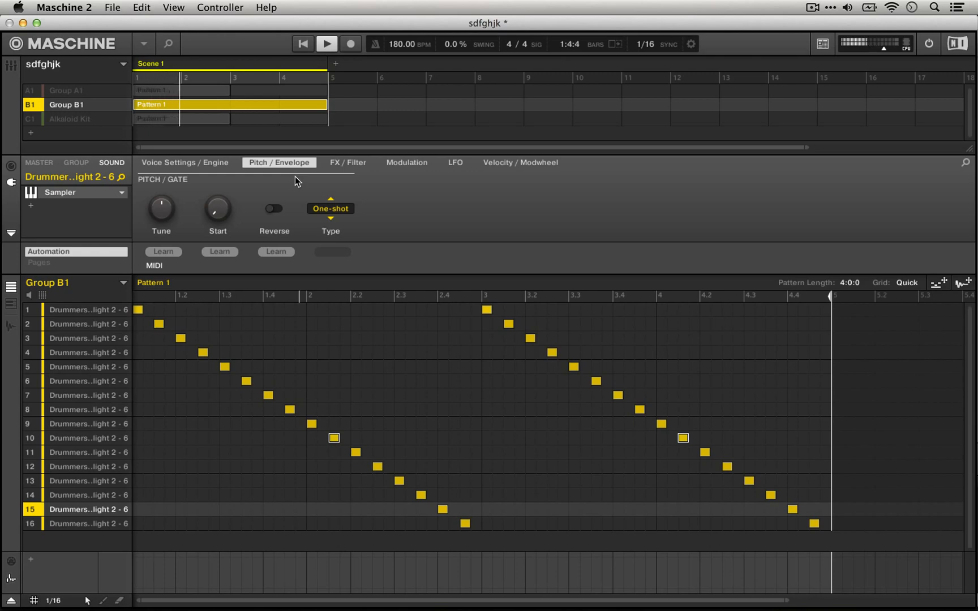
{"action": "left_click", "coordinate": [274, 208]}
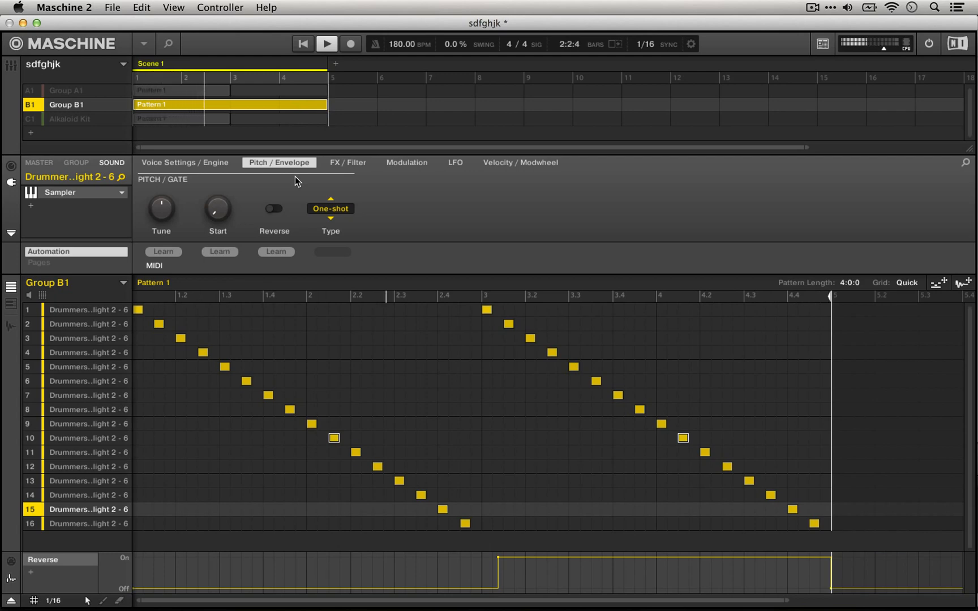
Step: Select sound 7 in Group B1 and record its Reverse switching on
{"action": "left_click", "coordinate": [274, 208]}
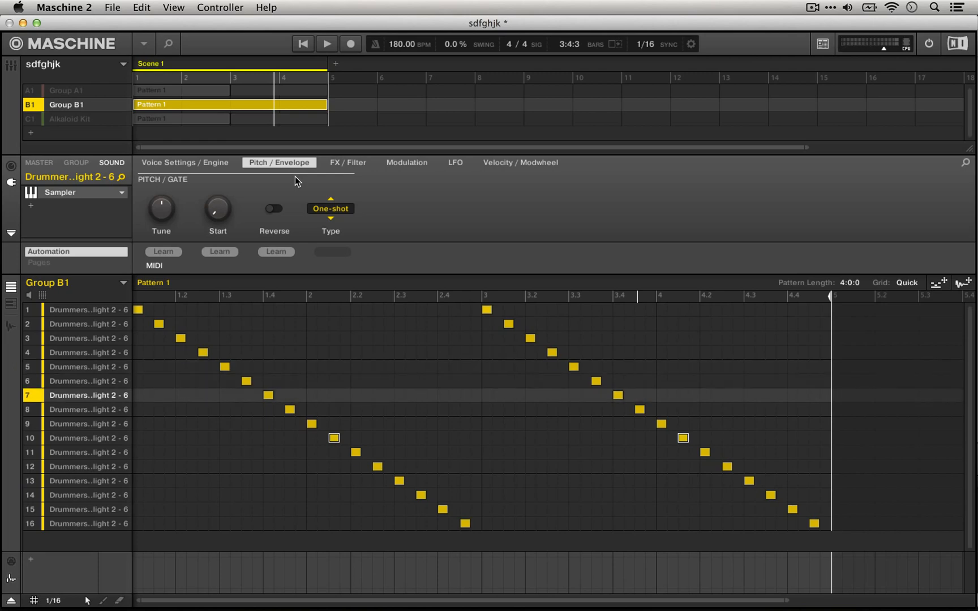
{"action": "left_click", "coordinate": [326, 43]}
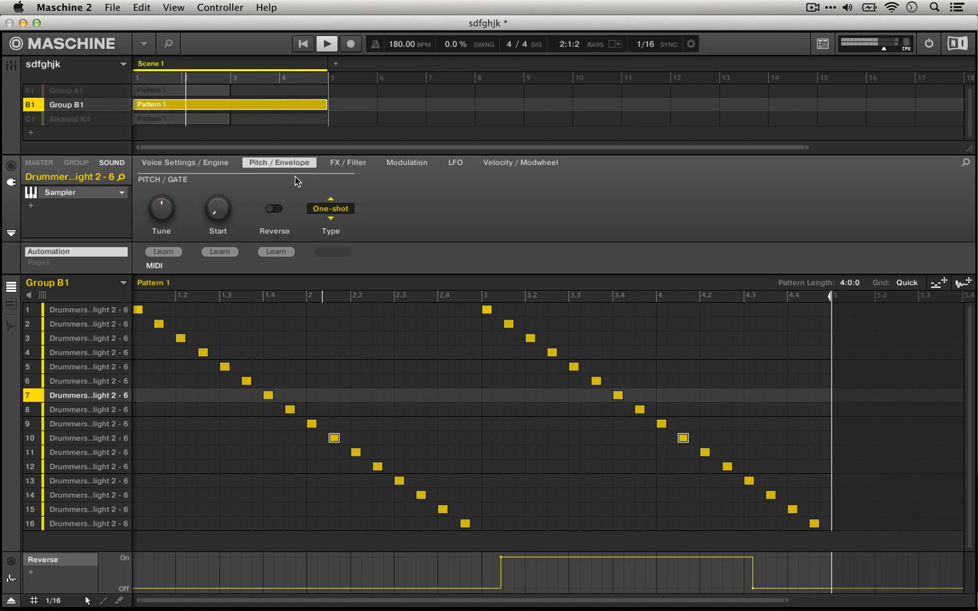
{"action": "left_click", "coordinate": [274, 209]}
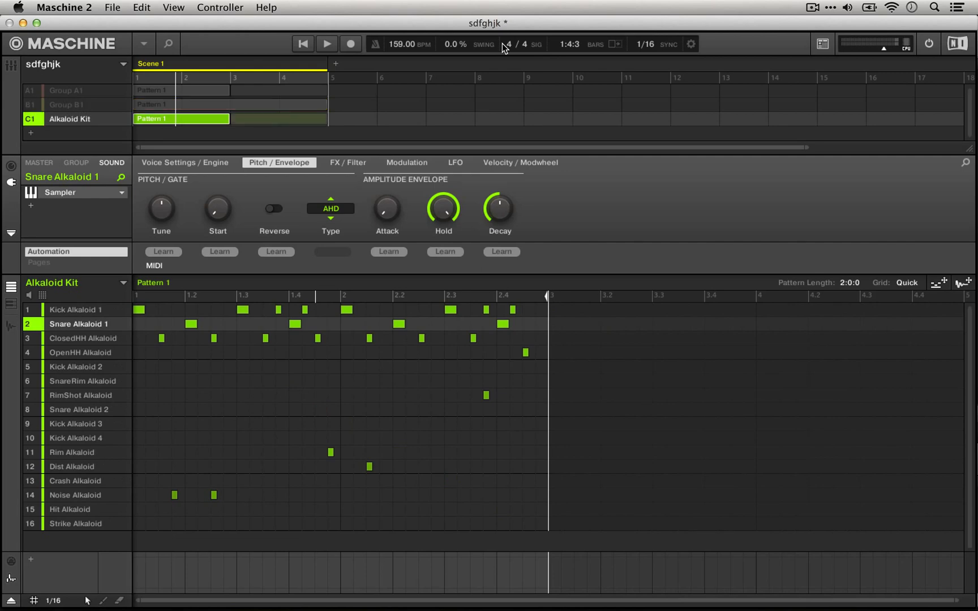
Step: Set tempo to 160 BPM and create a ClosedHH Alkaloid Tune automation lane at 2.00
{"action": "left_click", "coordinate": [405, 44]}
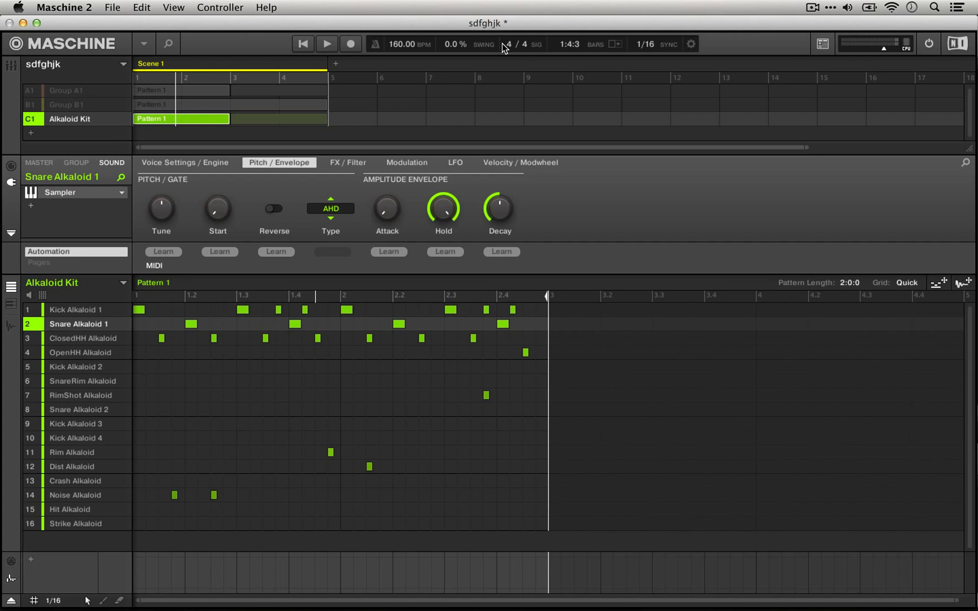
{"action": "left_click", "coordinate": [76, 339]}
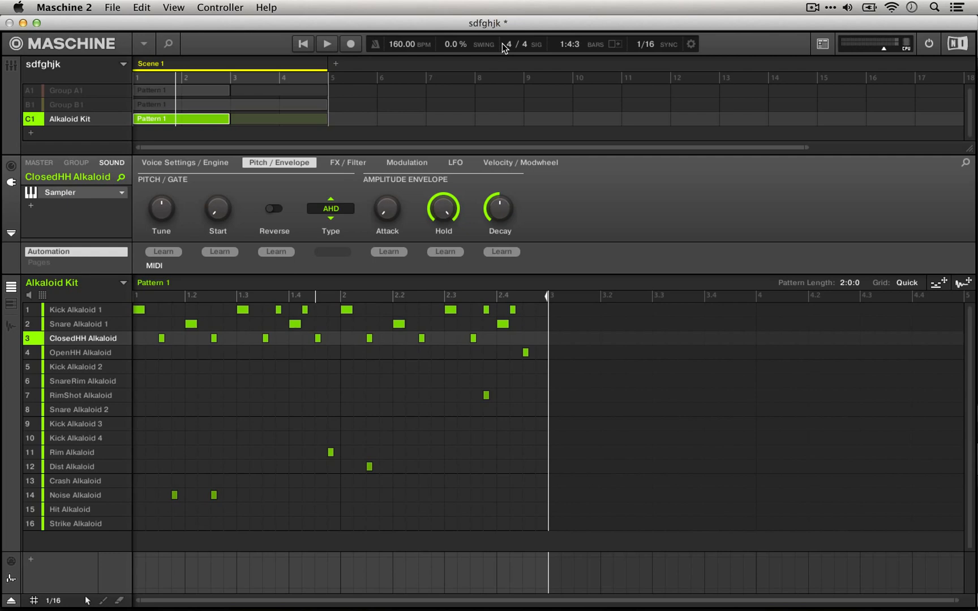
{"action": "left_click", "coordinate": [326, 44]}
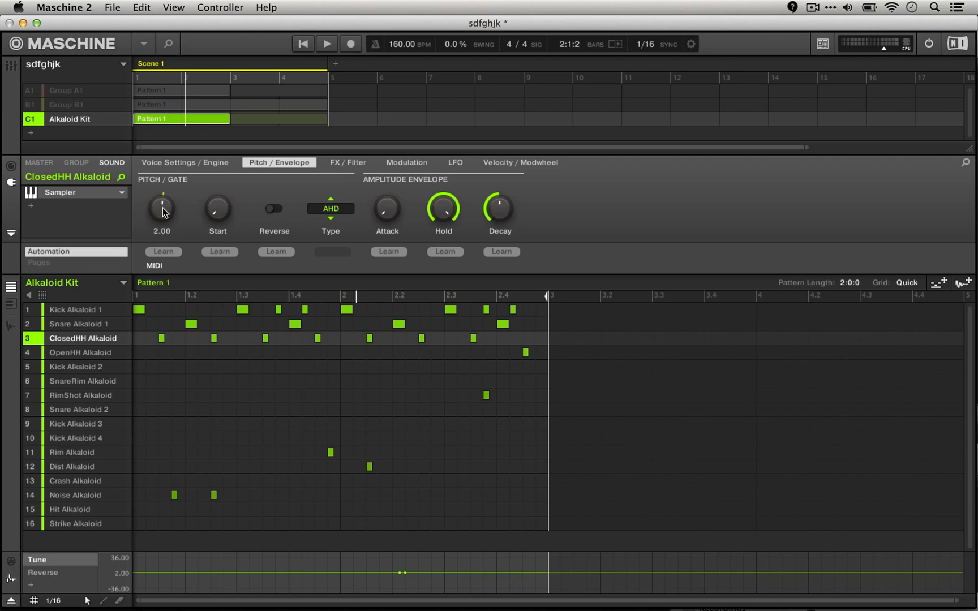
Step: Reset hi-hat Tune to 0.00, record a rising-and-dipping Tune sweep, then stop
{"action": "left_click_drag", "start_coordinate": [161, 207], "coordinate": [161, 225]}
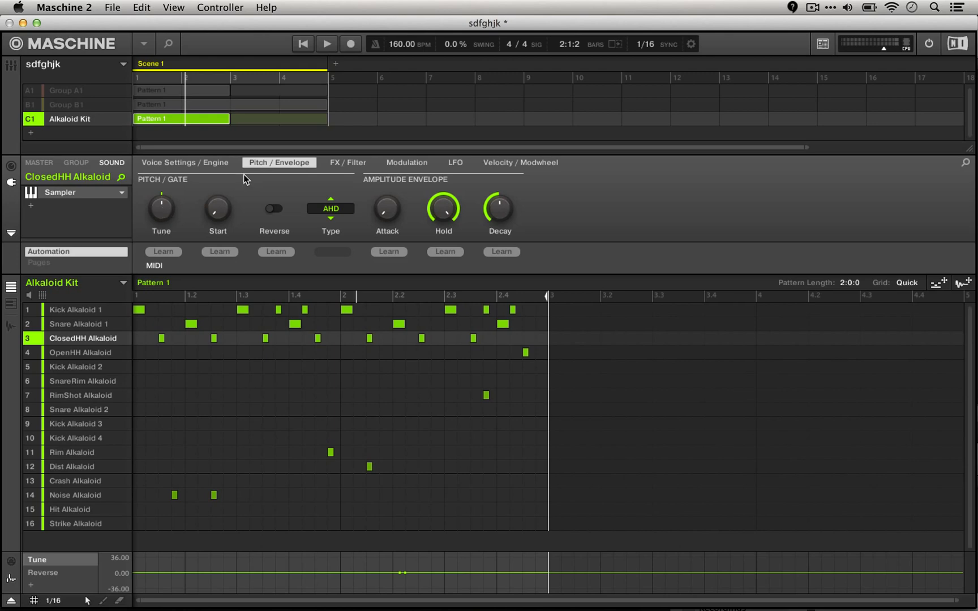
{"action": "mouse_move", "coordinate": [221, 207]}
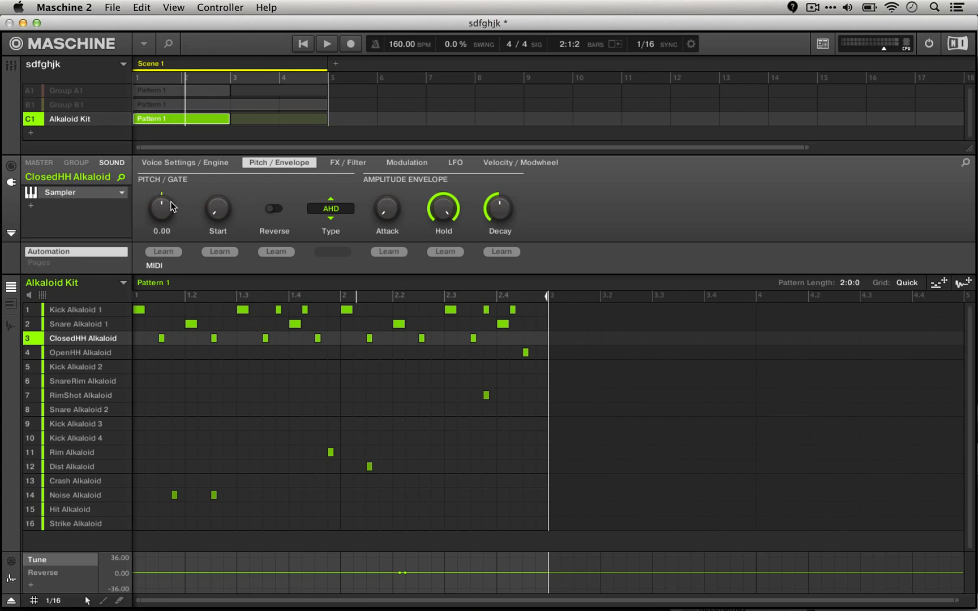
{"action": "mouse_move", "coordinate": [154, 212]}
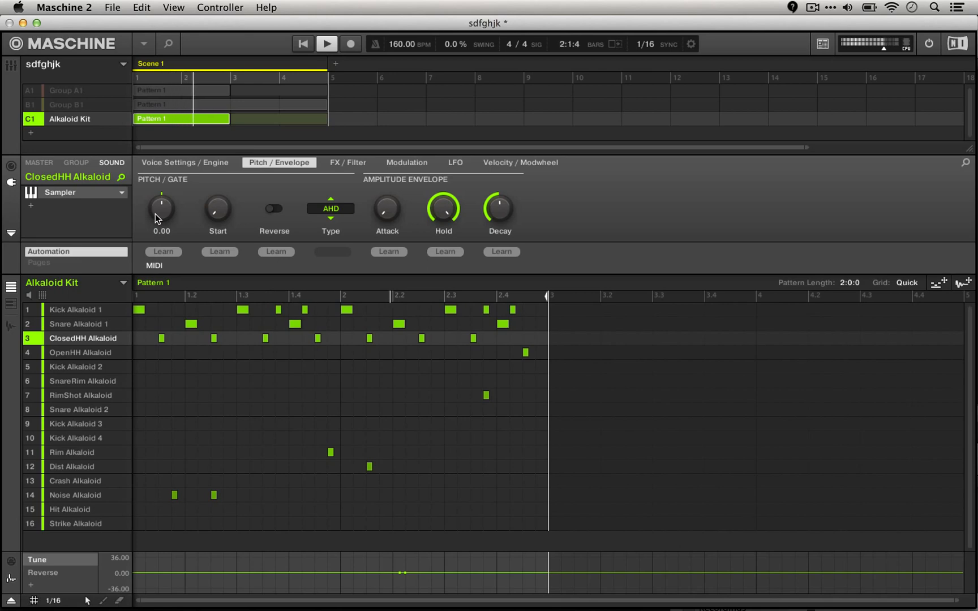
{"action": "left_click", "coordinate": [274, 208]}
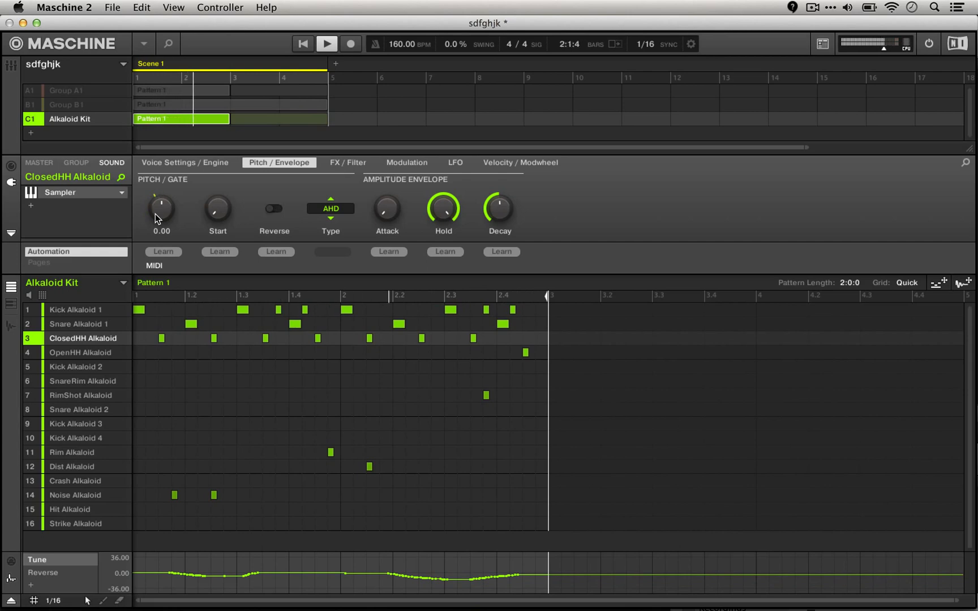
{"action": "left_click", "coordinate": [274, 209]}
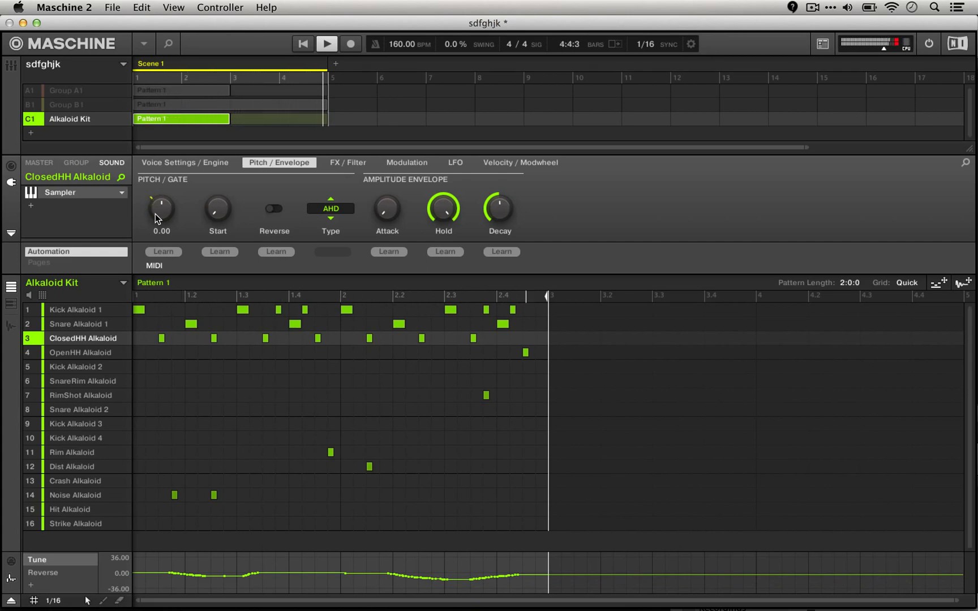
{"action": "left_click", "coordinate": [326, 43]}
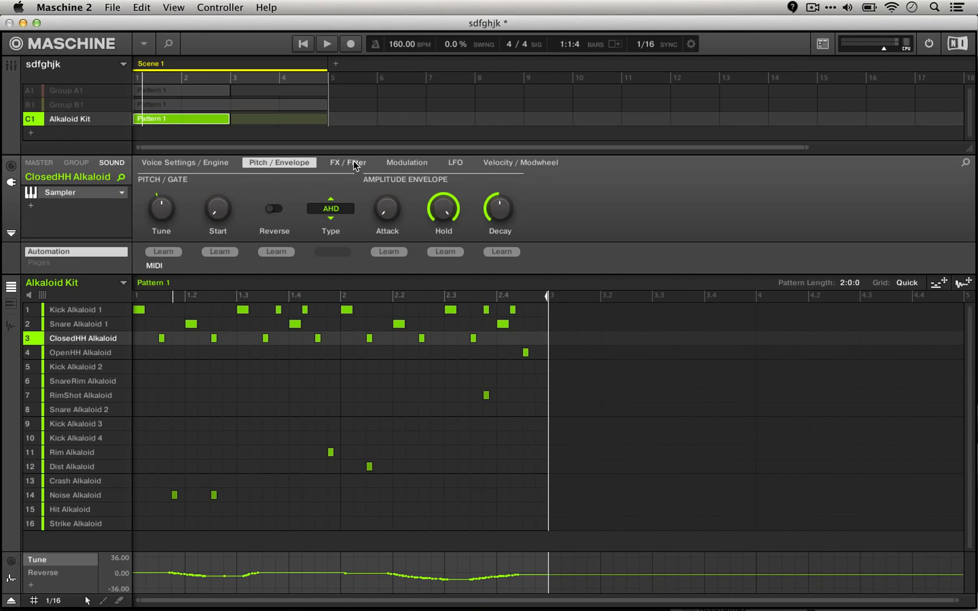
Step: On the FX/Filter page, record SR and Bits knob moves on the closed hi-hat
{"action": "left_click", "coordinate": [347, 163]}
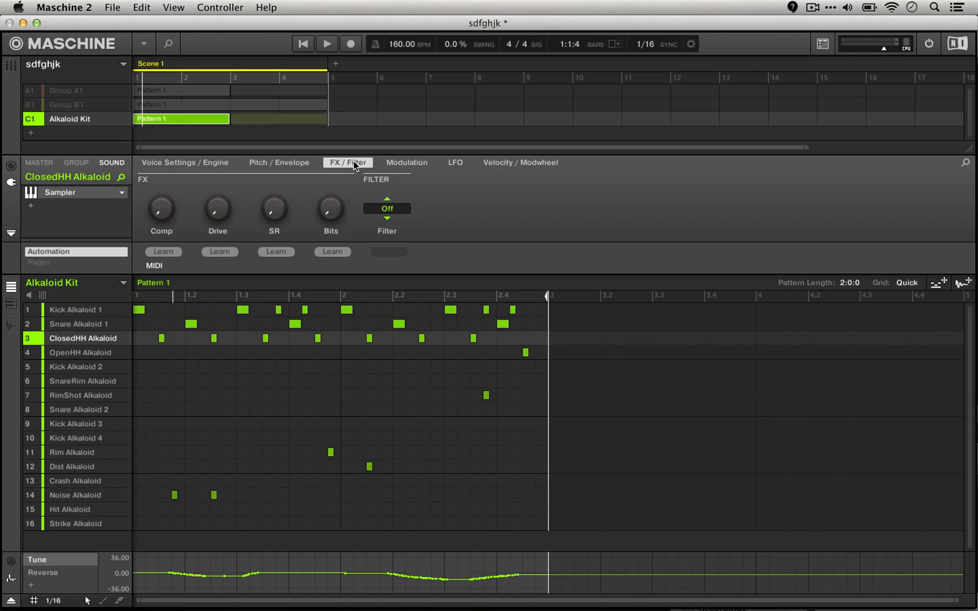
{"action": "left_click", "coordinate": [326, 44]}
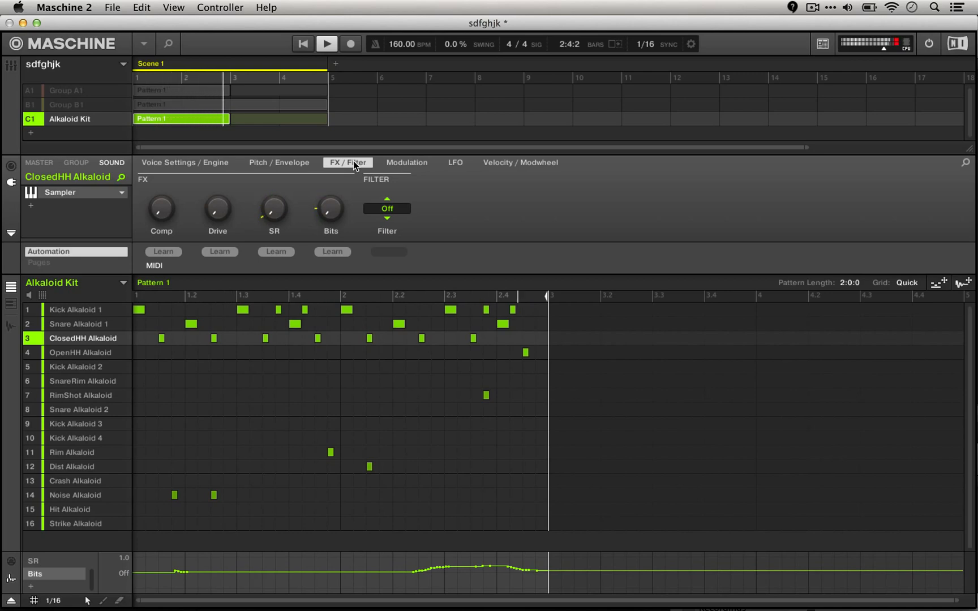
{"action": "left_click", "coordinate": [326, 43]}
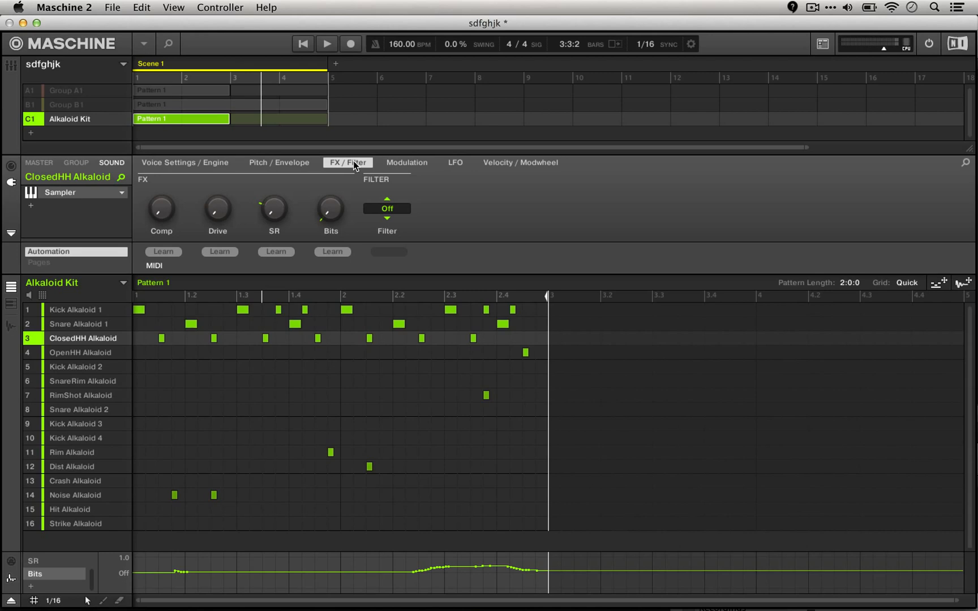
{"action": "mouse_move", "coordinate": [172, 215]}
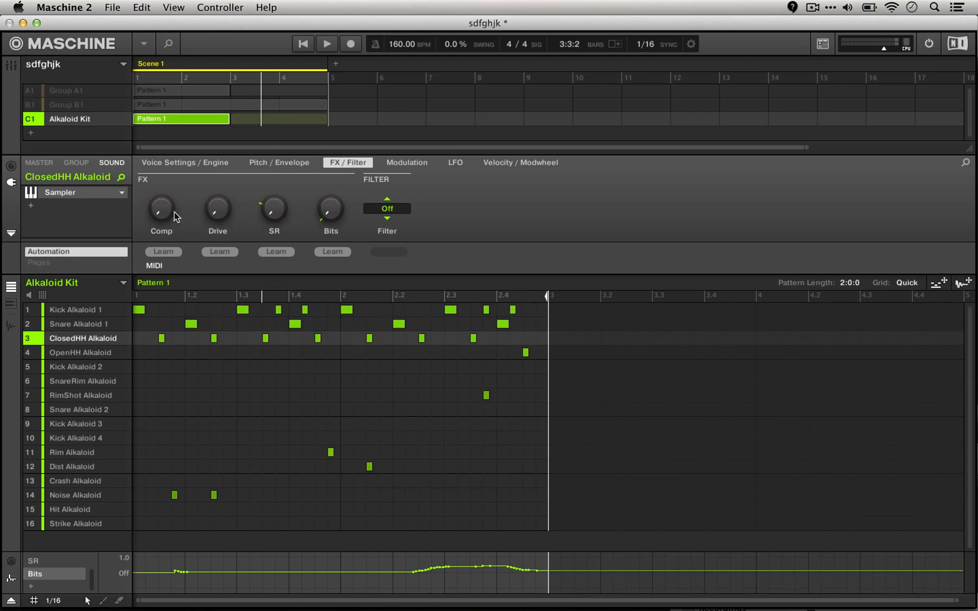
{"action": "mouse_move", "coordinate": [108, 201]}
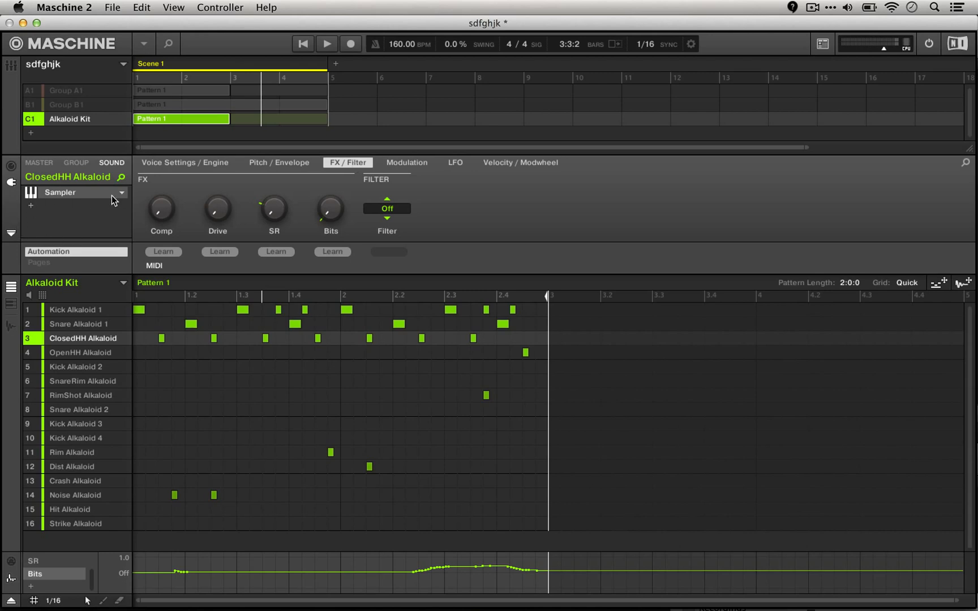